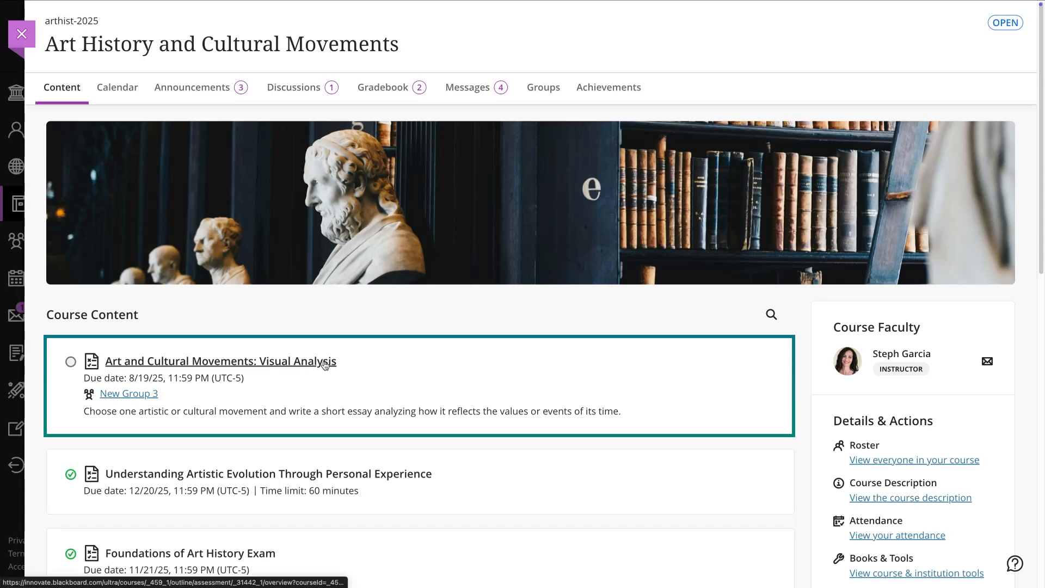
mouse_move(347, 373)
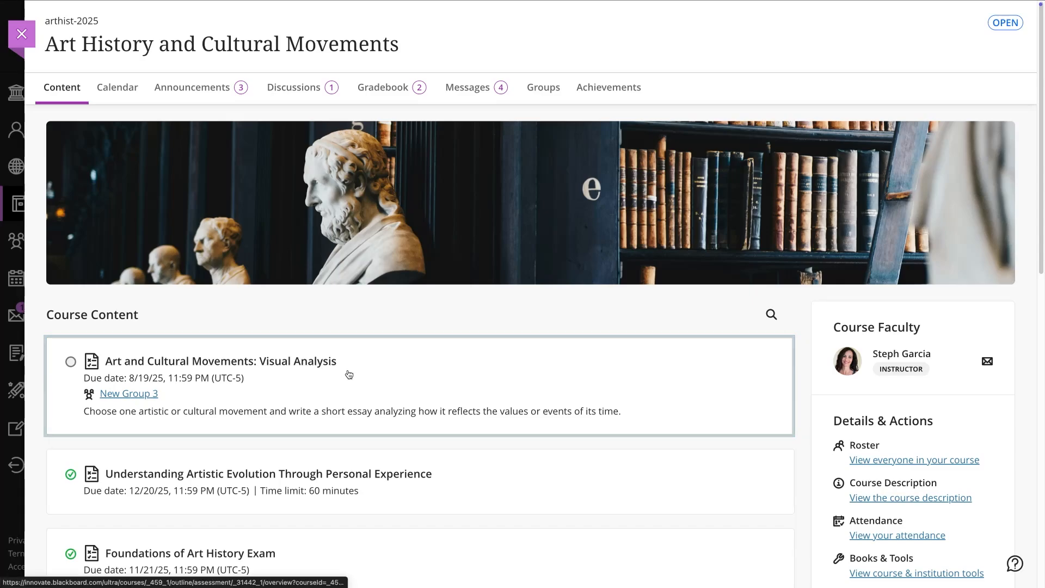
Step: Open the Art and Cultural Movements: Visual Analysis assignment from the course content list
left_click(220, 360)
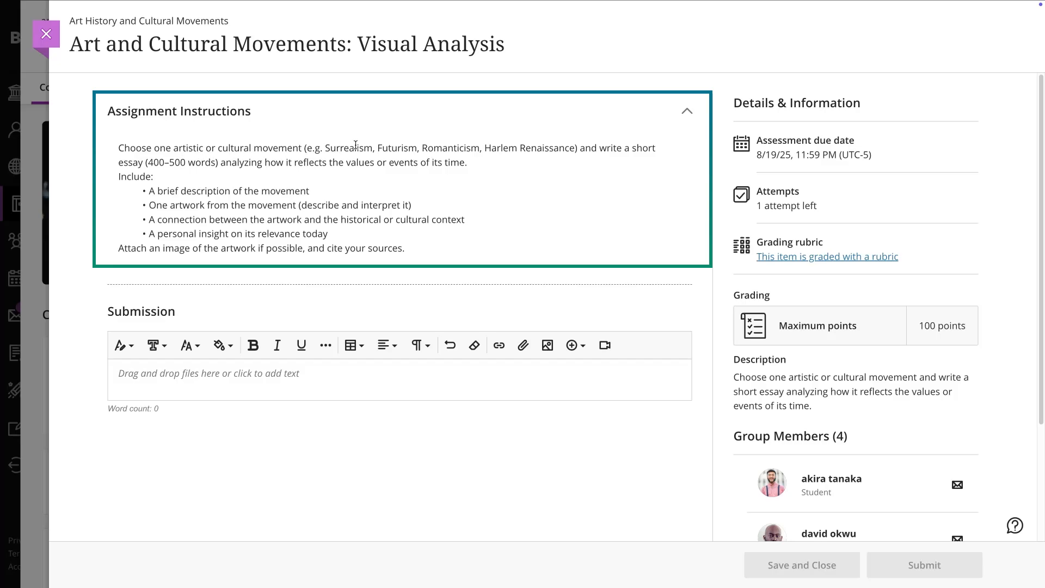
Step: Add a bold comment to the teacher and attach The Harlem Renaissance.pdf to the submission
left_click(400, 380)
type("Hello teacher, this is our work in the attached document.")
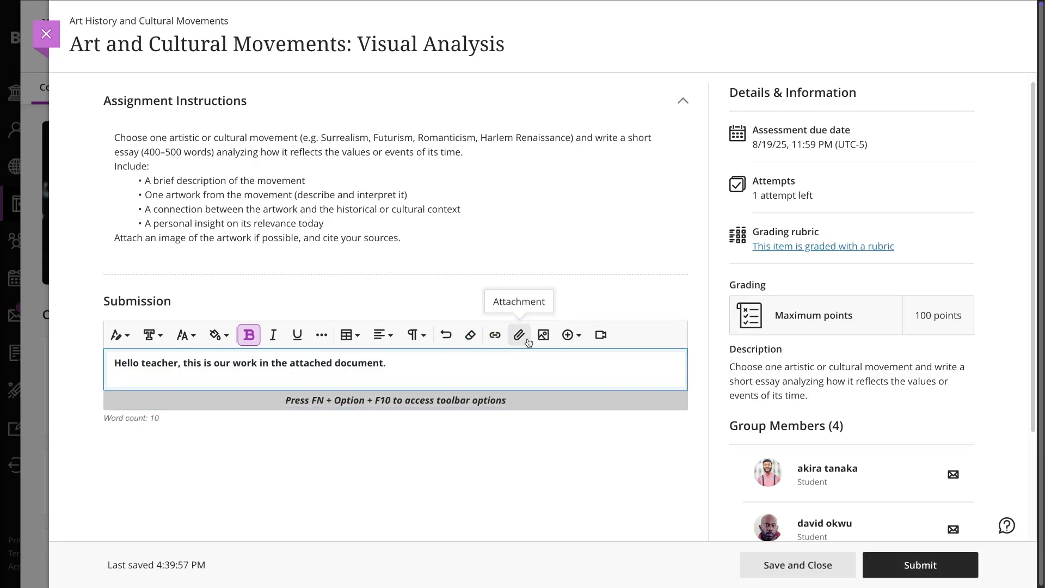
left_click(519, 334)
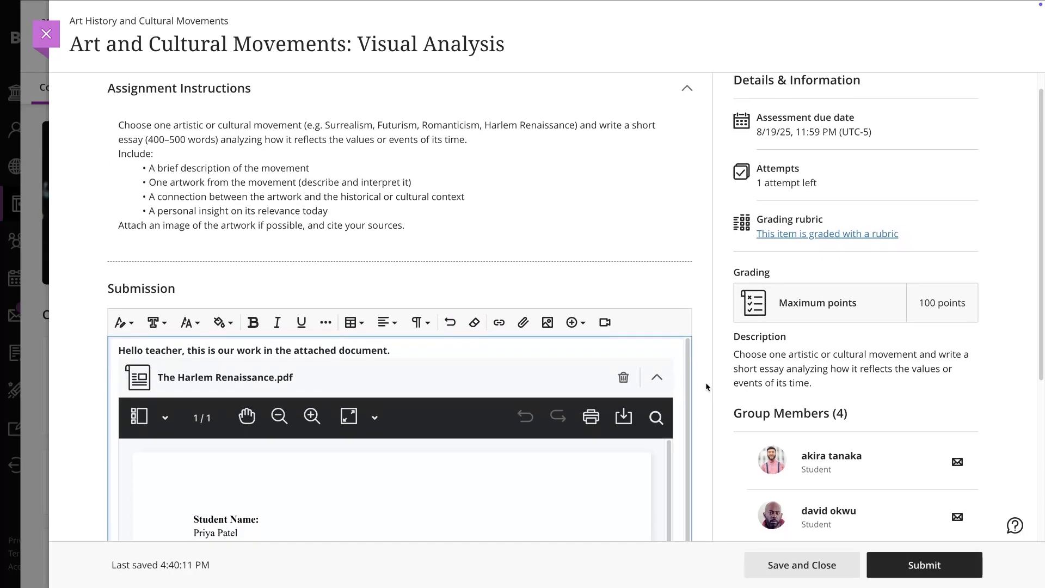
Step: Review the attached PDF and submit the assignment on behalf of the group, confirming in the dialog
scroll("down", 3)
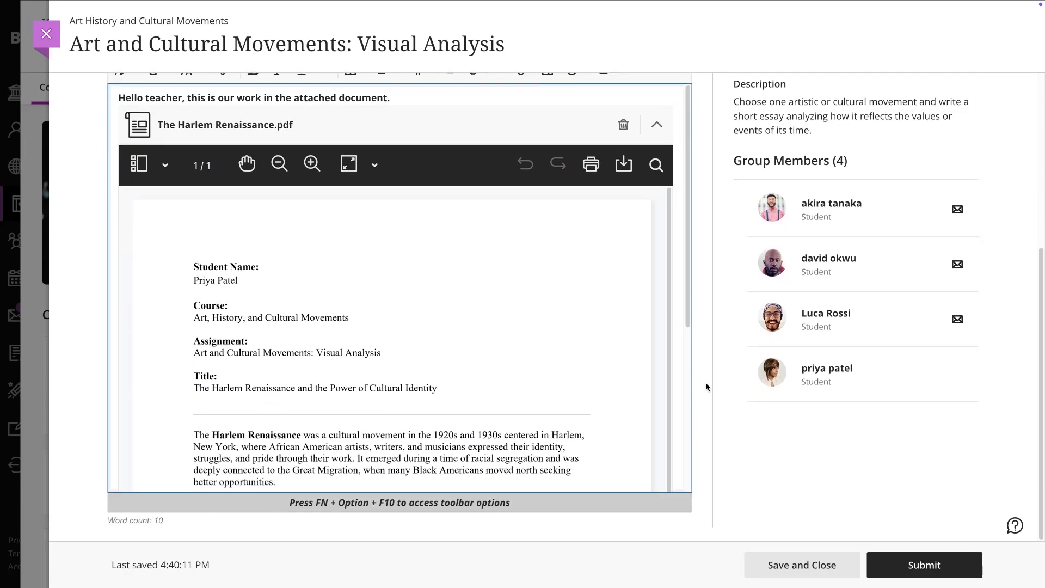
scroll("down", 3)
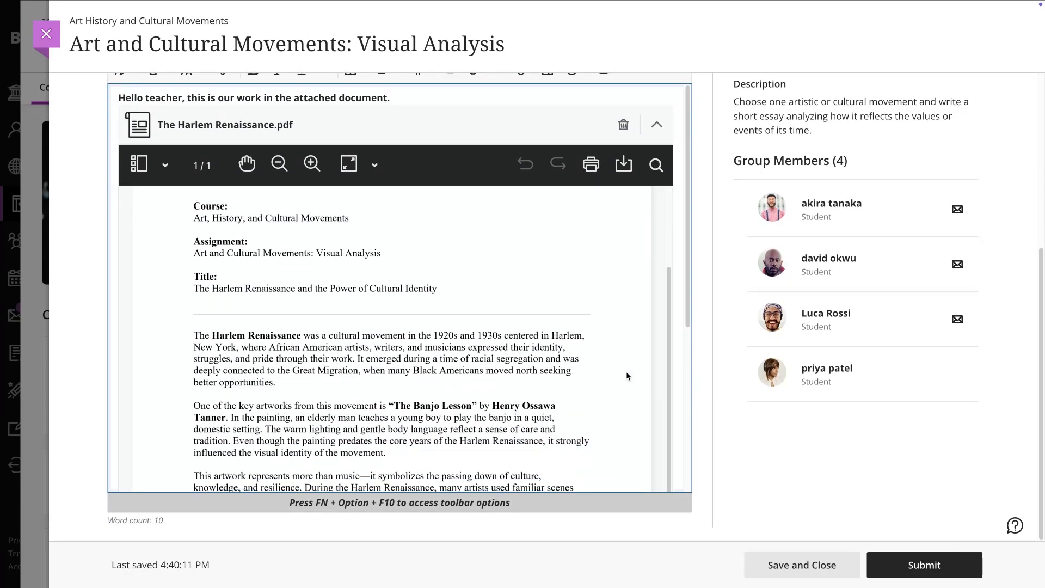
scroll("down", 3)
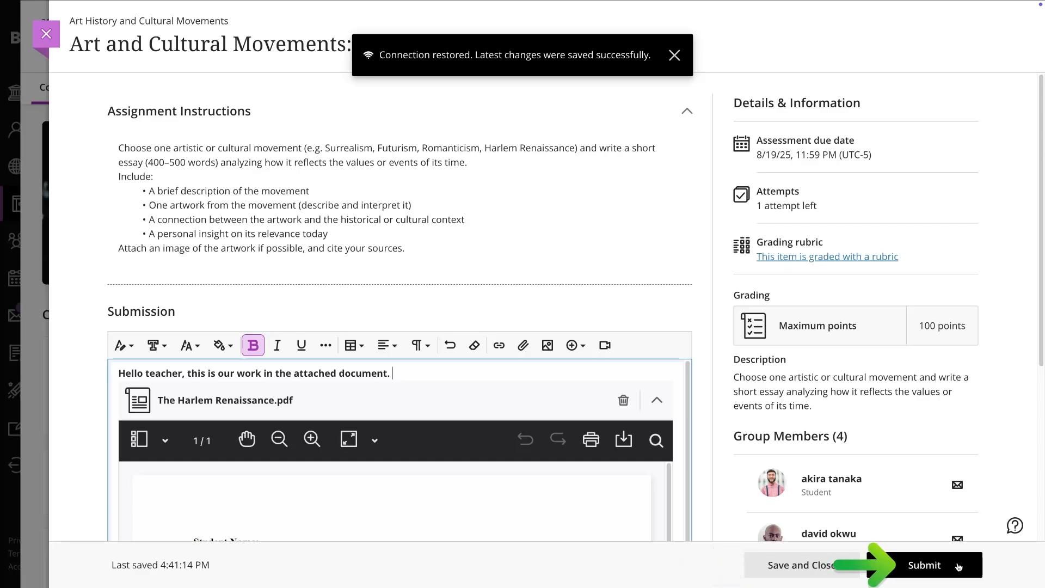
left_click(924, 564)
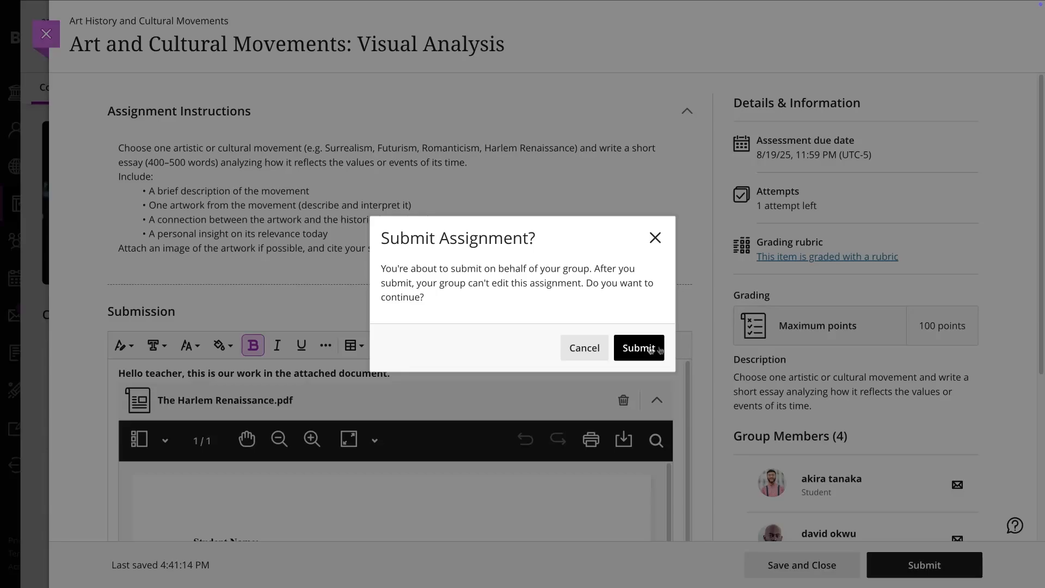
left_click(637, 347)
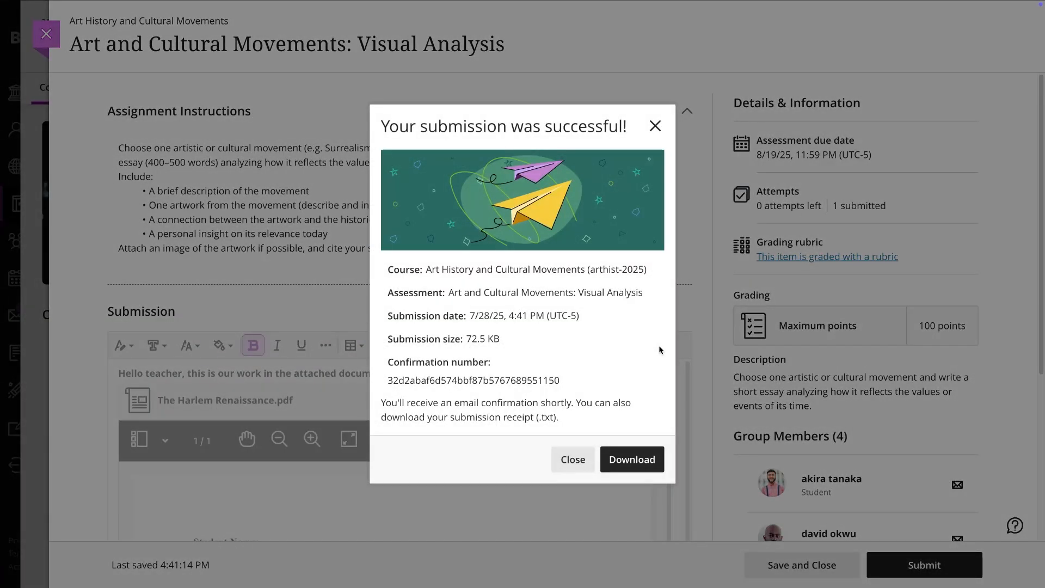